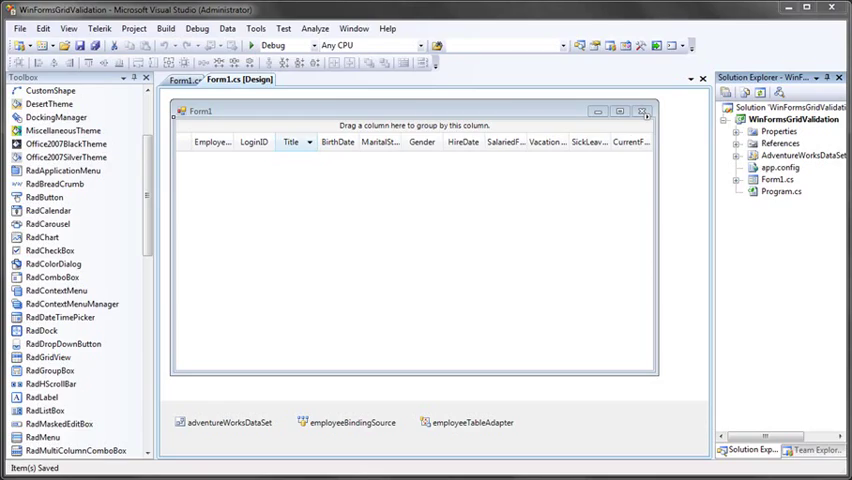
{"action": "mouse_move", "coordinate": [678, 338]}
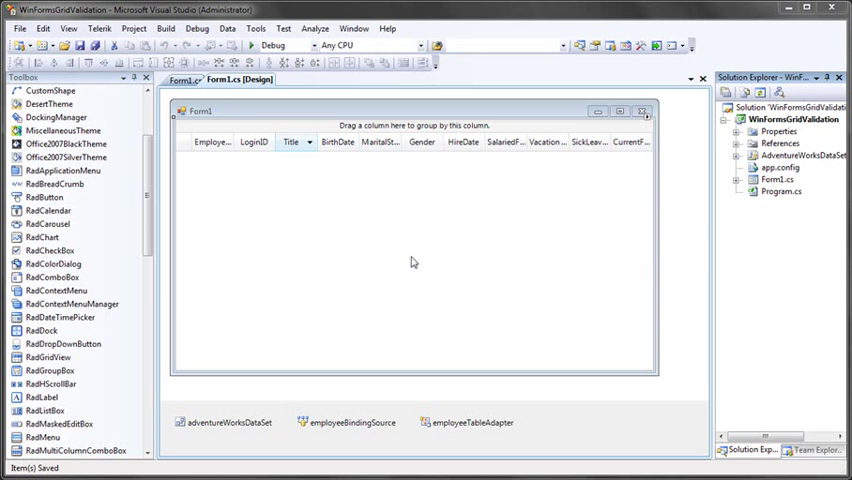
{"action": "mouse_move", "coordinate": [426, 240]}
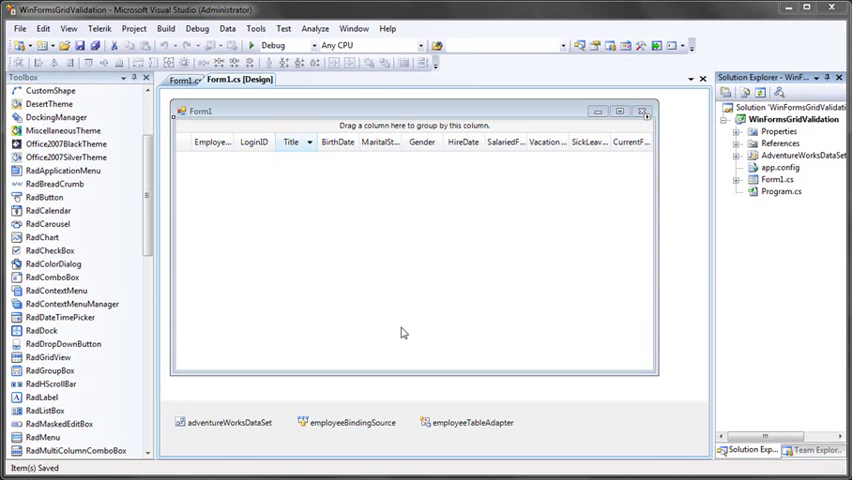
{"action": "mouse_move", "coordinate": [453, 399]}
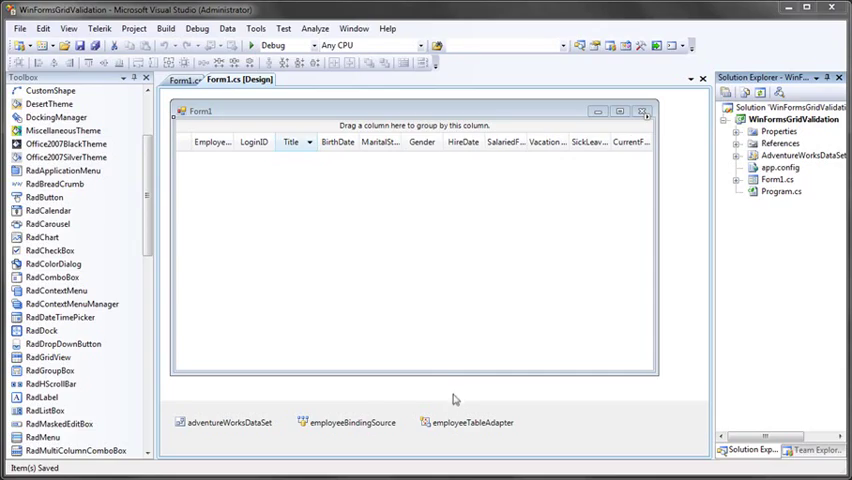
{"action": "mouse_move", "coordinate": [457, 397]}
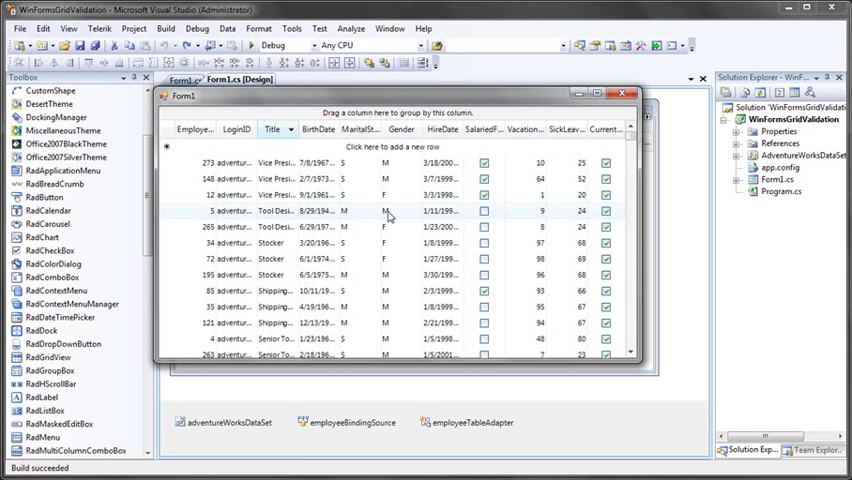
- Close the running form and open the grid's radGridView1_CellValidating handler code
{"action": "left_click", "coordinate": [384, 211]}
{"action": "type", "text": "H"}
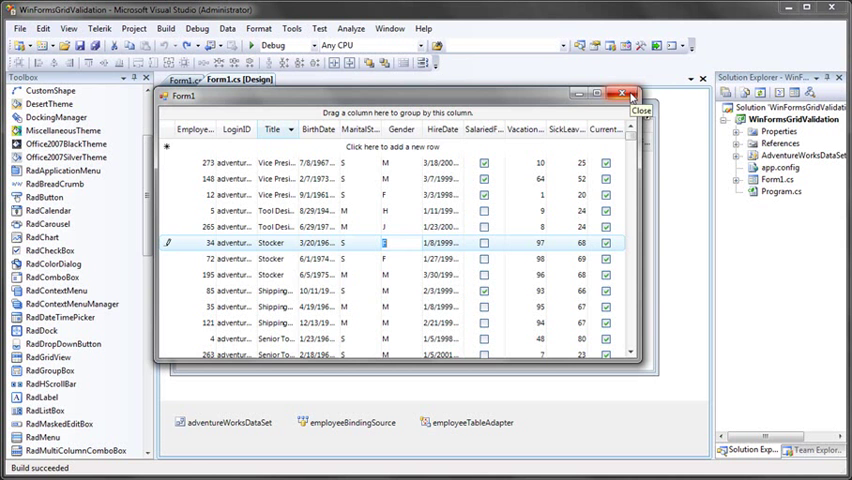
{"action": "left_click", "coordinate": [630, 95]}
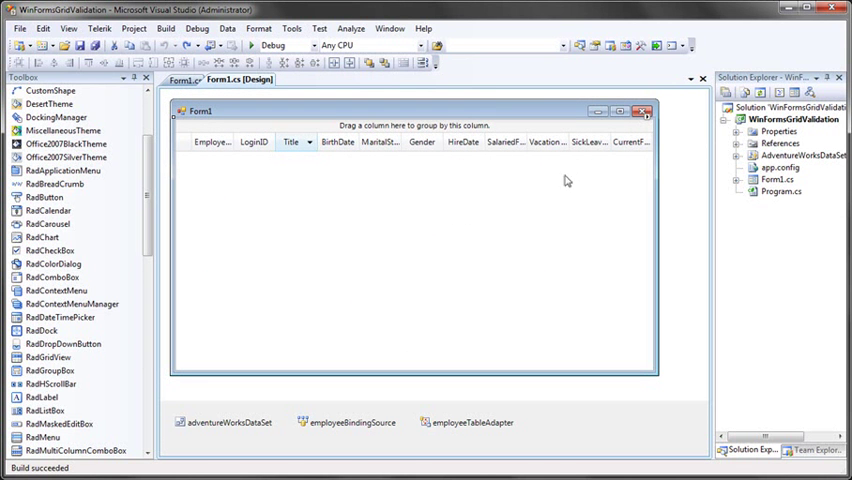
{"action": "mouse_move", "coordinate": [551, 205]}
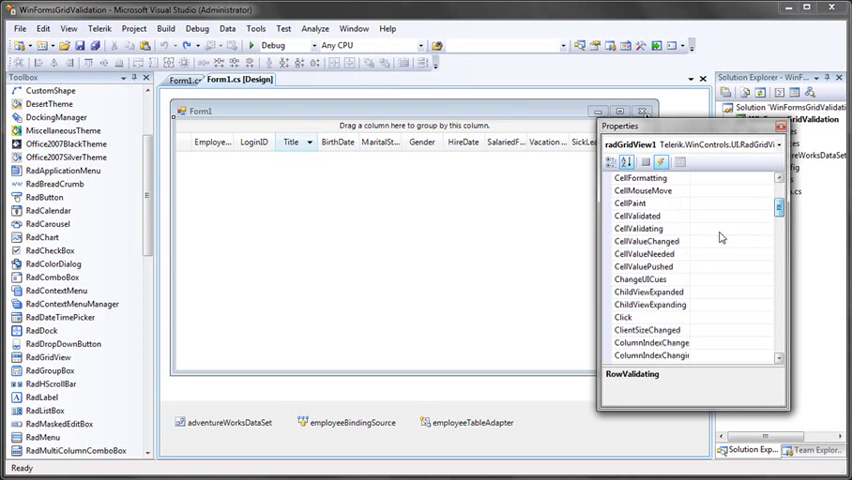
{"action": "left_click", "coordinate": [640, 228]}
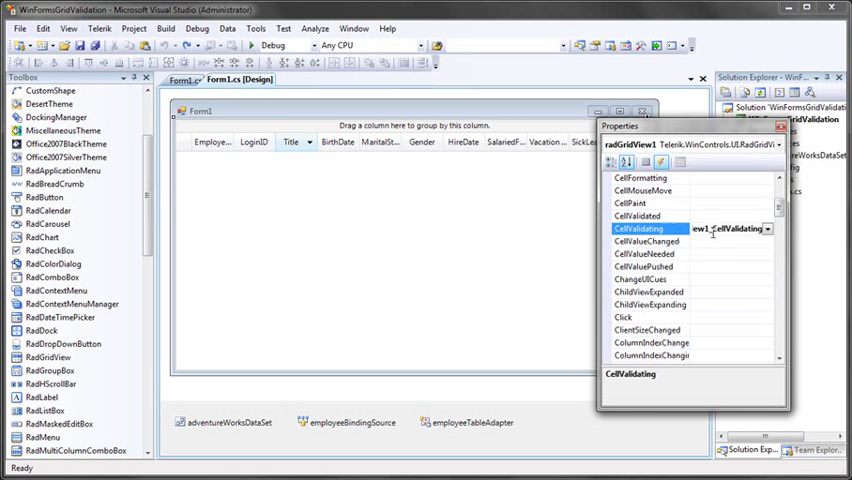
{"action": "double_click", "coordinate": [638, 229]}
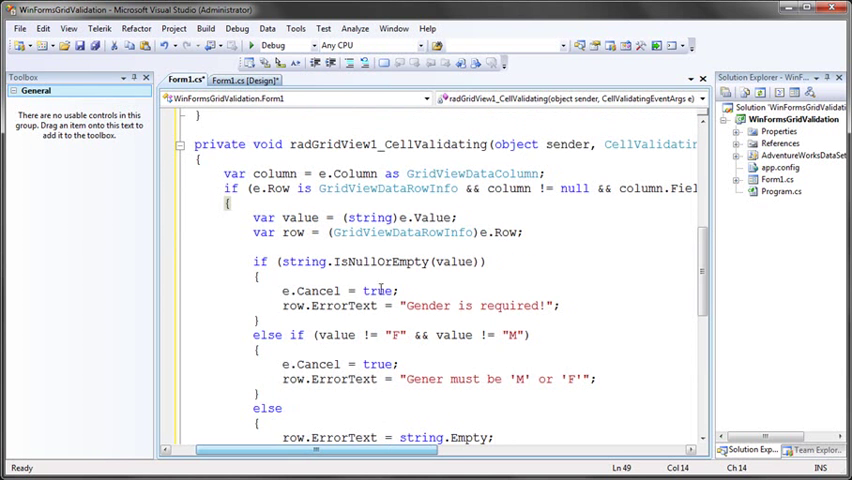
{"action": "scroll", "scroll_direction": "right", "scroll_amount": 3}
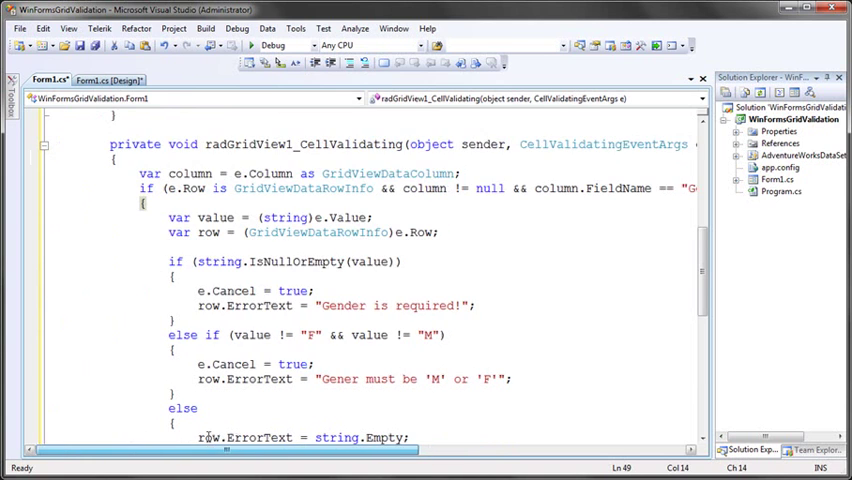
{"action": "double_click", "coordinate": [262, 173]}
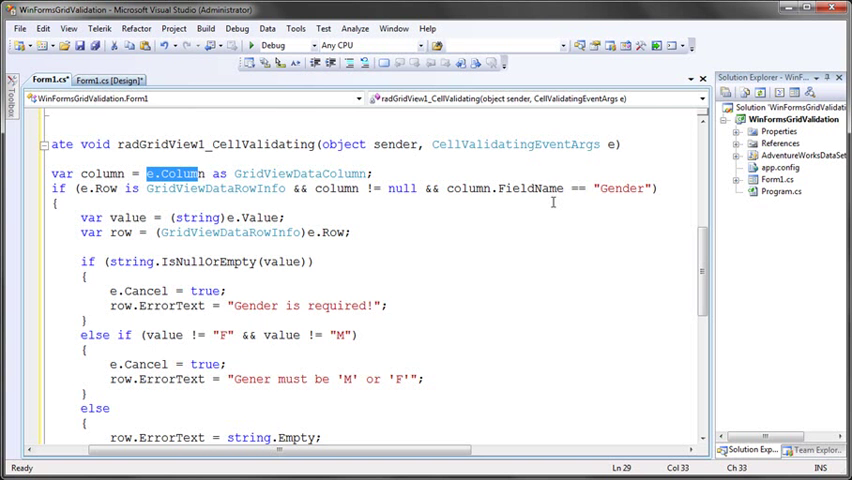
{"action": "mouse_move", "coordinate": [300, 173]}
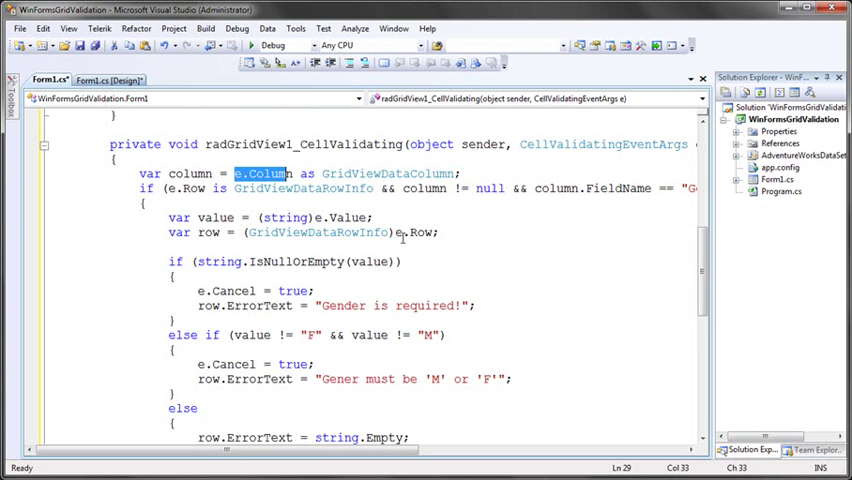
{"action": "mouse_move", "coordinate": [398, 233]}
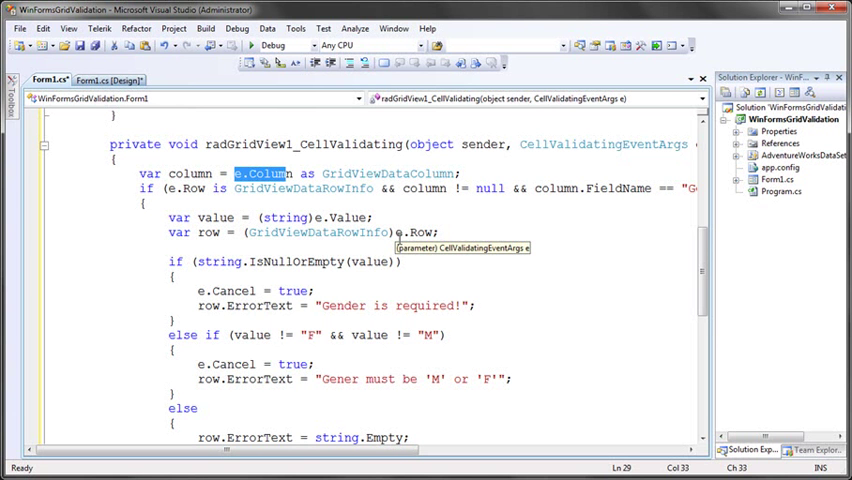
{"action": "mouse_move", "coordinate": [260, 240]}
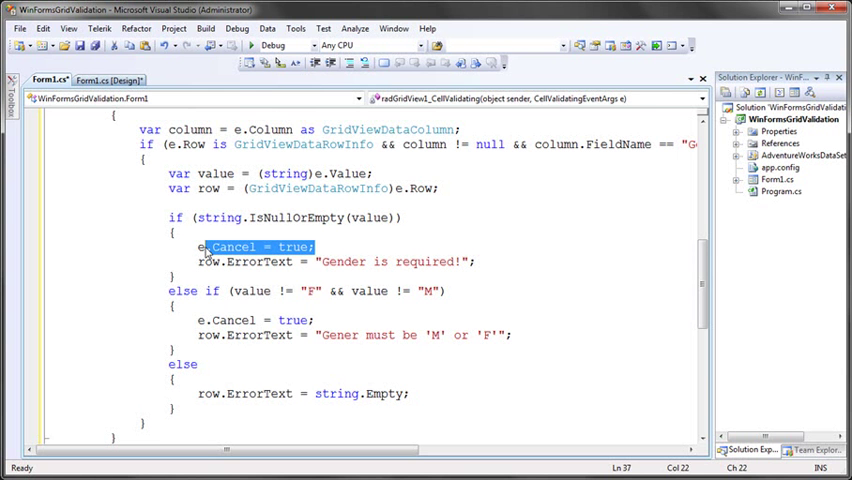
{"action": "left_click", "coordinate": [349, 270]}
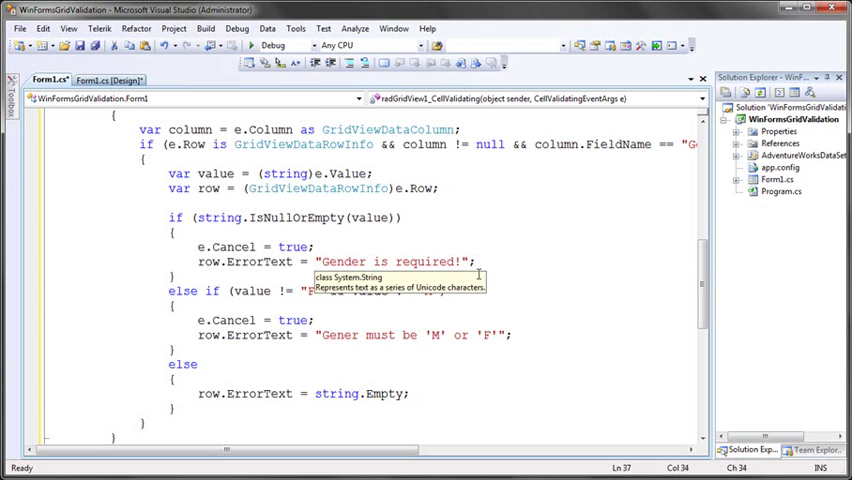
{"action": "mouse_move", "coordinate": [470, 266]}
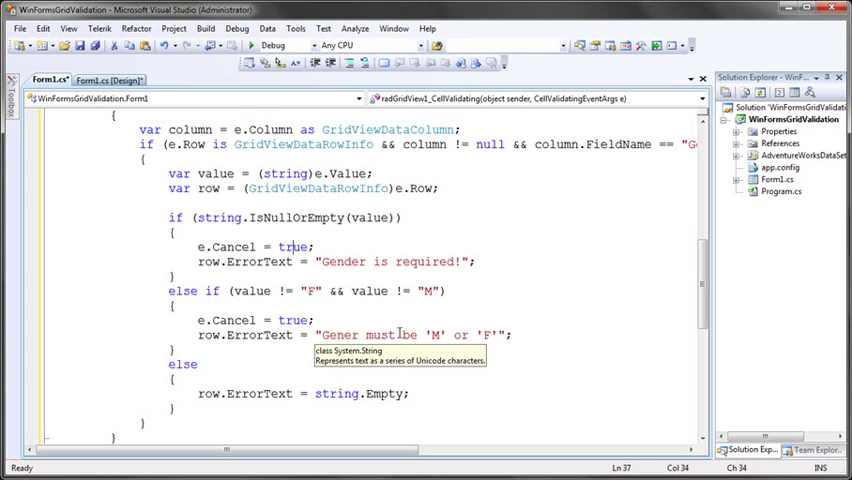
{"action": "scroll", "scroll_direction": "down", "scroll_amount": 3}
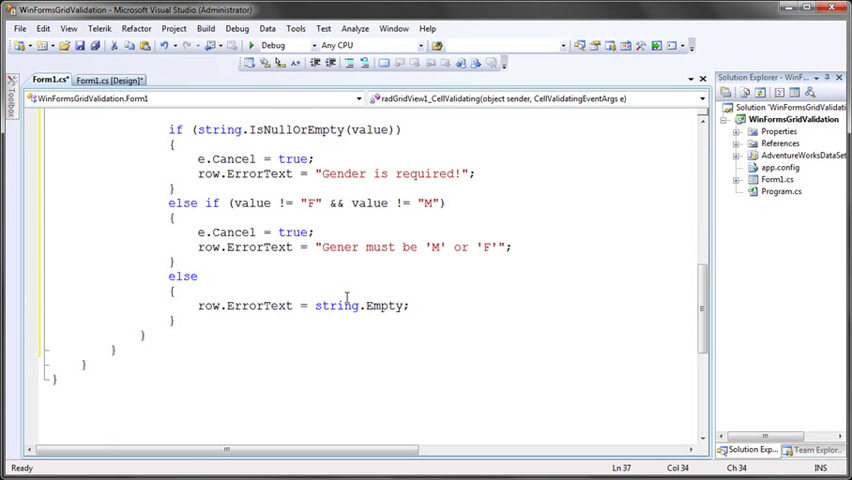
{"action": "mouse_move", "coordinate": [335, 305]}
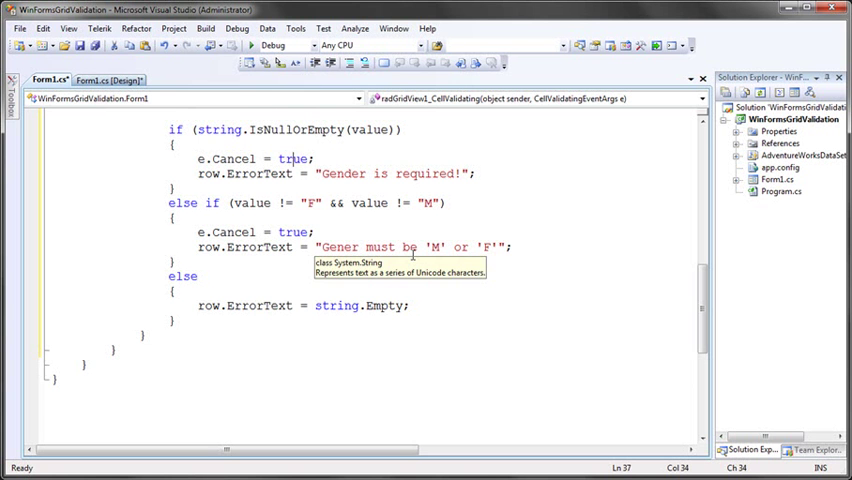
{"action": "mouse_move", "coordinate": [353, 260]}
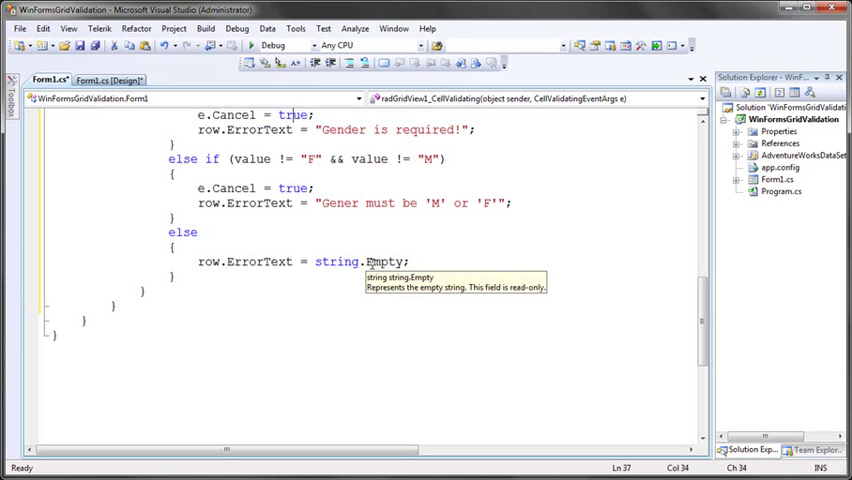
{"action": "scroll", "scroll_direction": "up", "scroll_amount": 3}
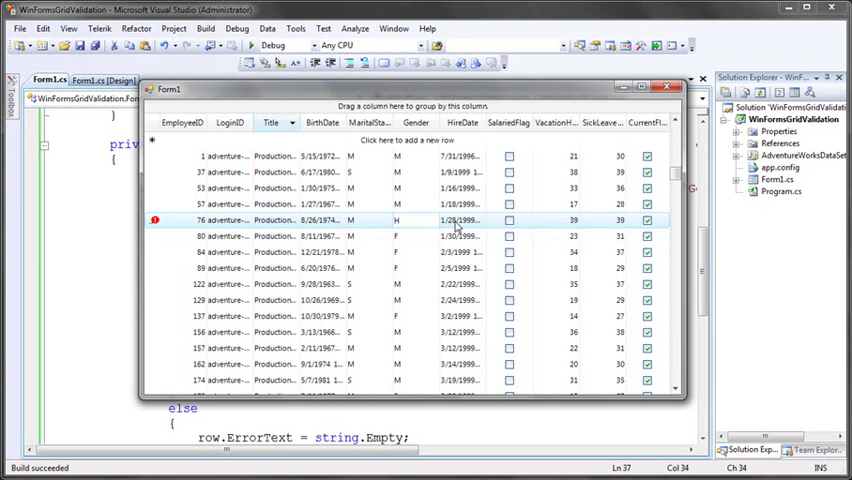
{"action": "mouse_move", "coordinate": [455, 227]}
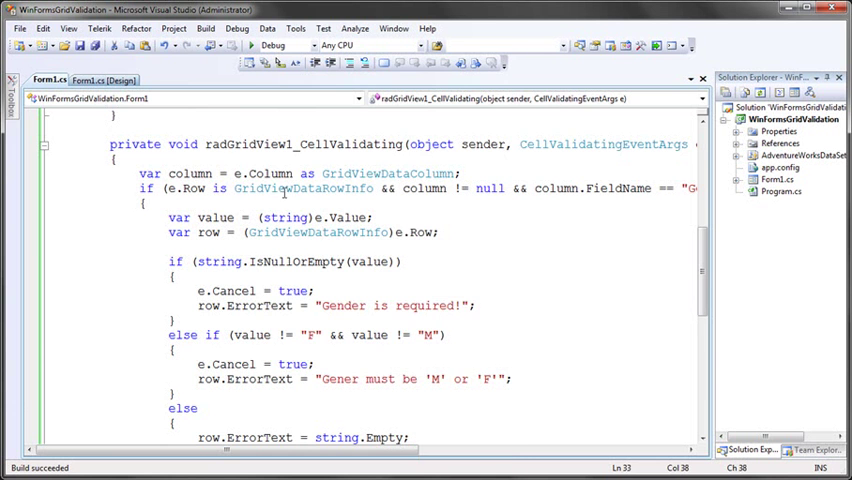
- Generate radGridView1_RowValidating from the grid's Events list in Form1.cs [Design]
{"action": "left_click", "coordinate": [103, 79]}
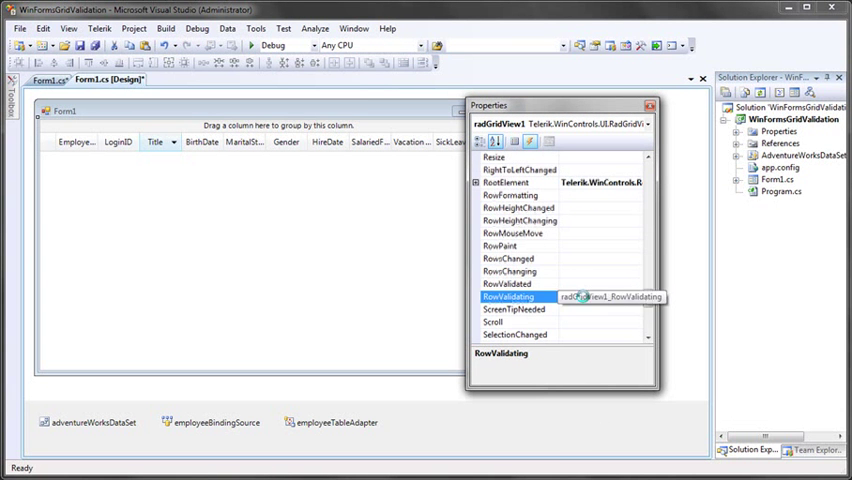
{"action": "double_click", "coordinate": [610, 297]}
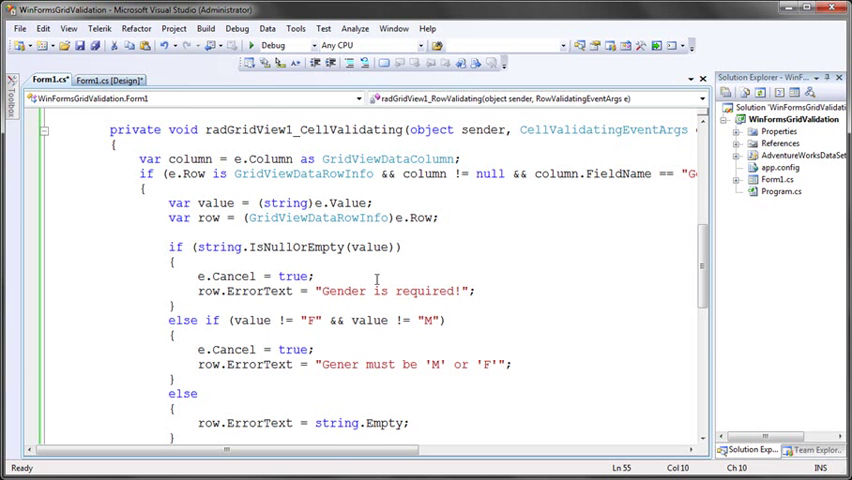
- Start the RowValidating handler with 'var row = e.Row as GridViewDataRow'
{"action": "scroll", "scroll_direction": "down", "scroll_amount": 3}
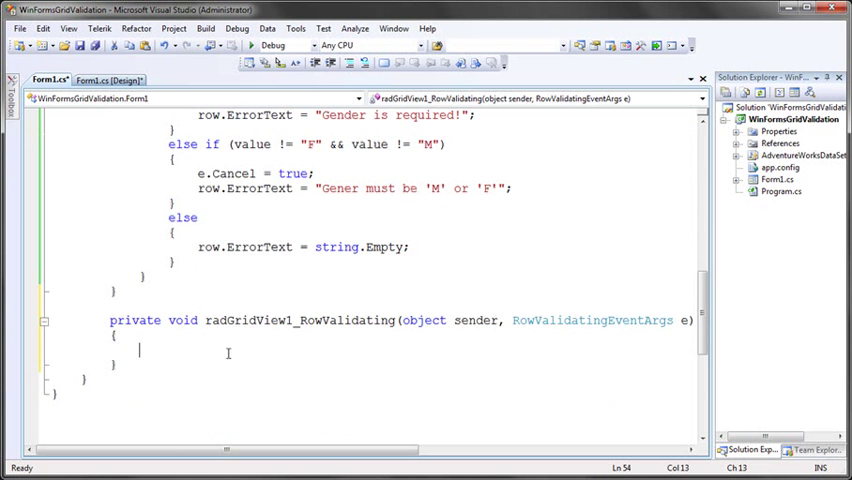
{"action": "type", "text": "var row ="}
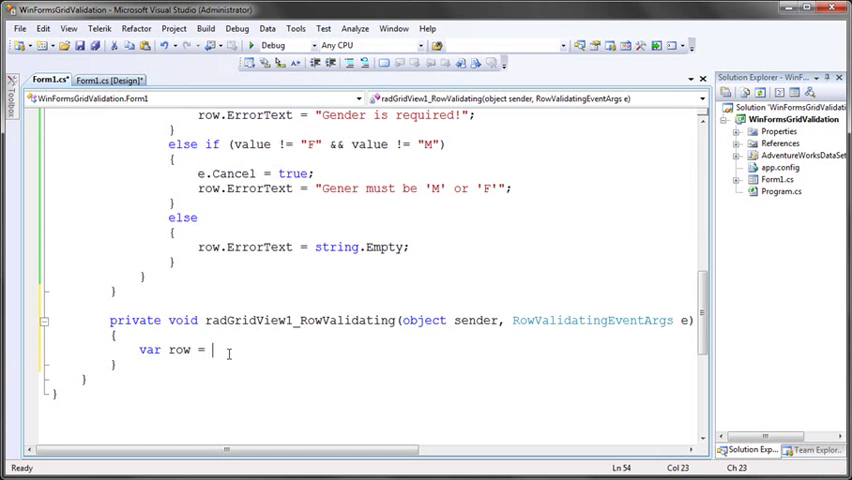
{"action": "type", "text": "e."}
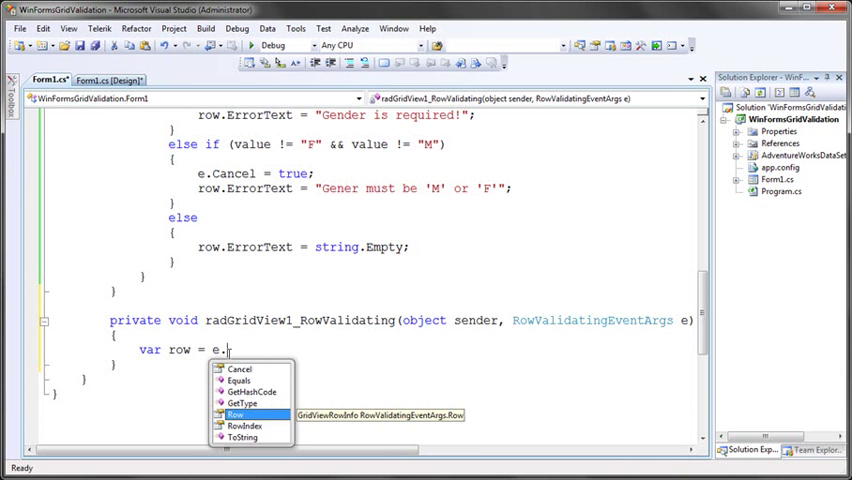
{"action": "type", "text": "Row as G"}
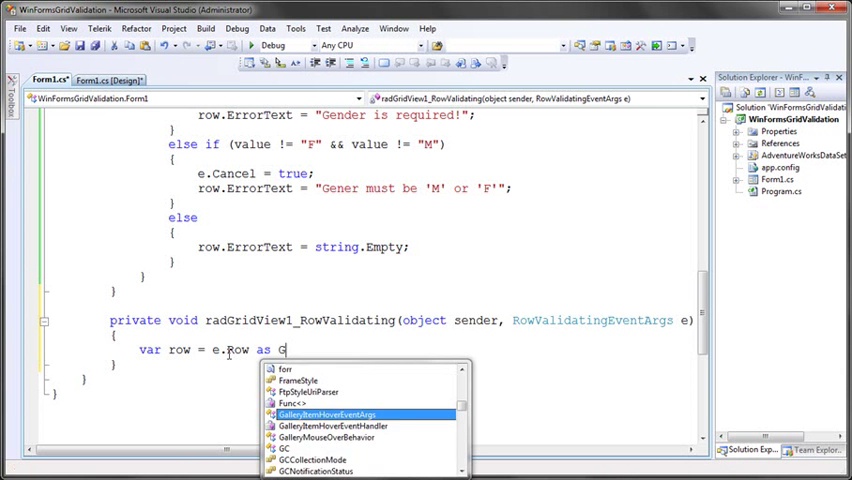
{"action": "type", "text": "ridViewDataInfo"}
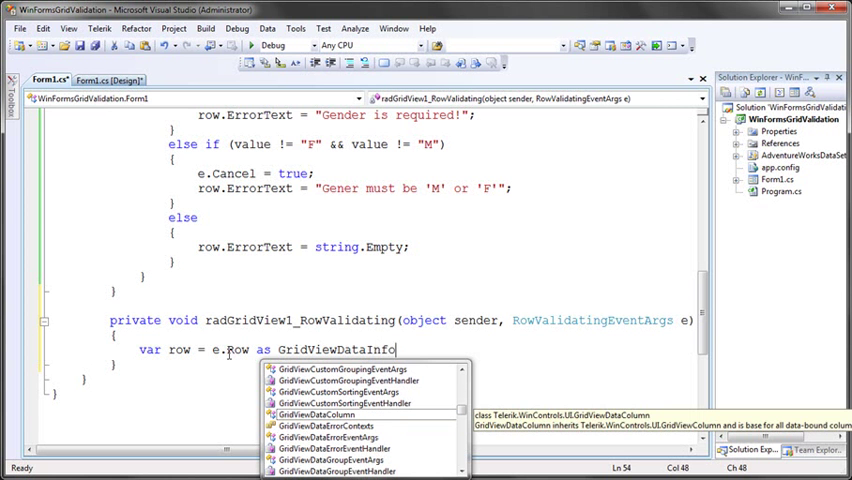
{"action": "type", "text": "Row"}
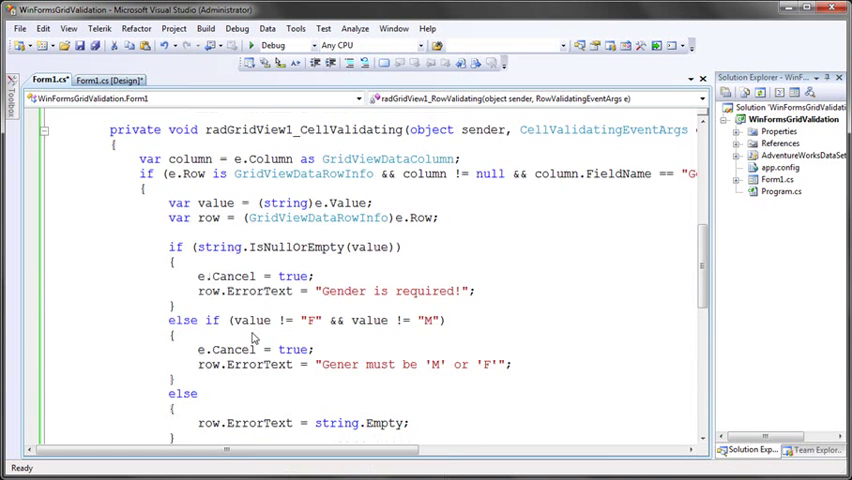
{"action": "scroll", "scroll_direction": "down", "scroll_amount": 3}
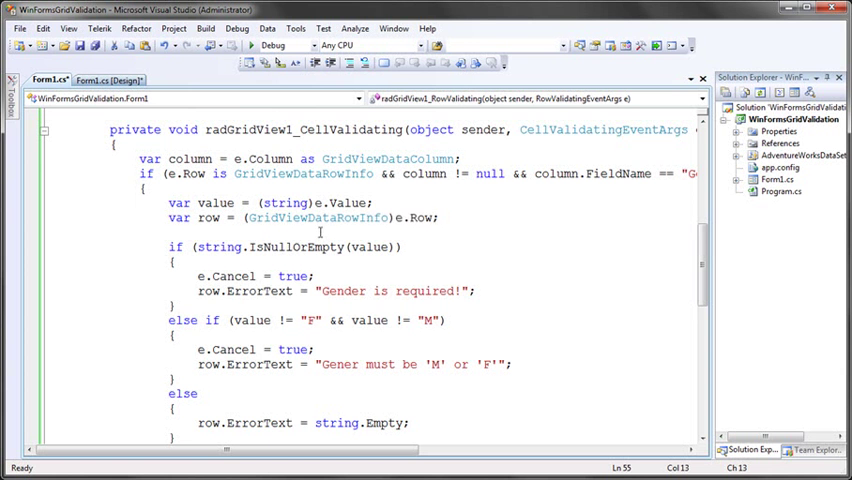
{"action": "scroll", "scroll_direction": "down", "scroll_amount": 3}
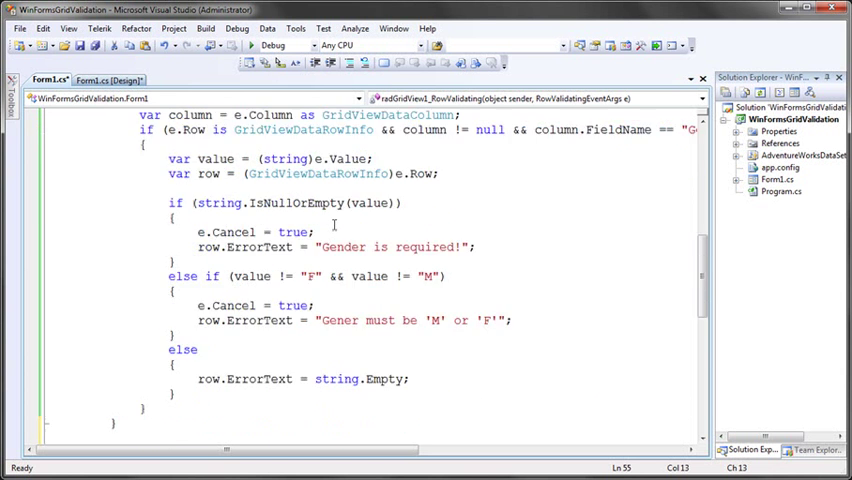
{"action": "scroll", "scroll_direction": "down", "scroll_amount": 3}
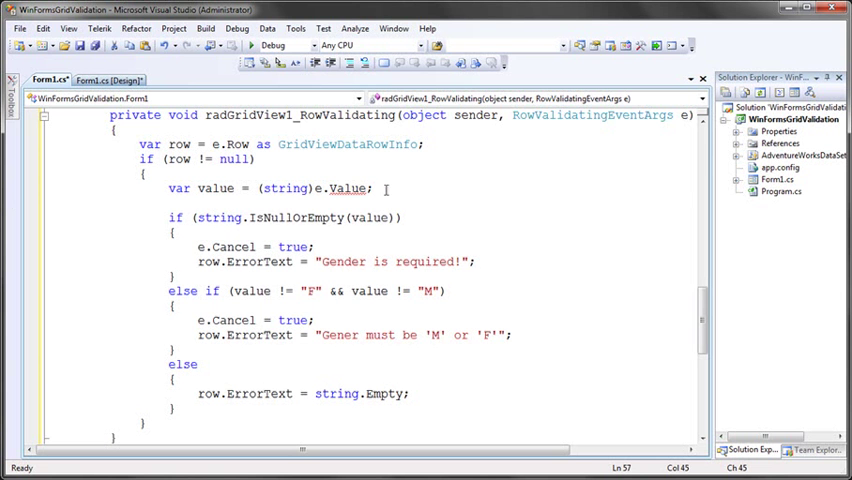
- Replace e.Value with row.Cells["Gender"].Value in the RowValidating handler and save
{"action": "double_click", "coordinate": [348, 188]}
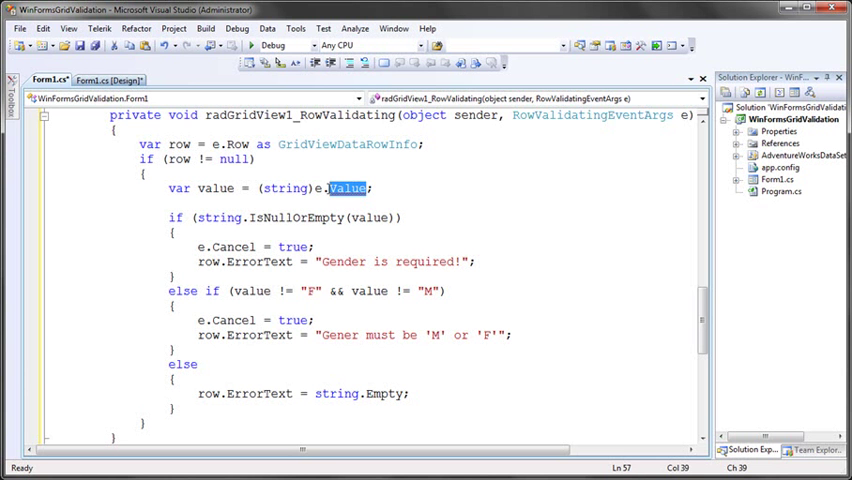
{"action": "type", "text": "row.Cells"}
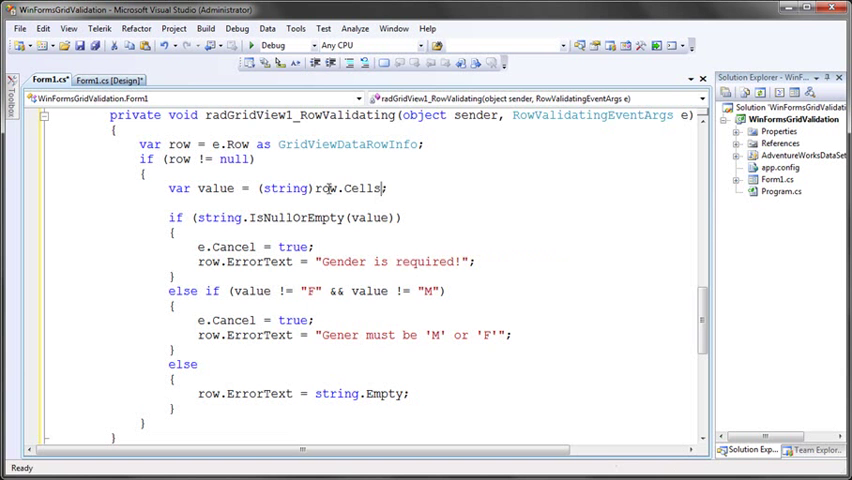
{"action": "type", "text": "[\"Gender"}
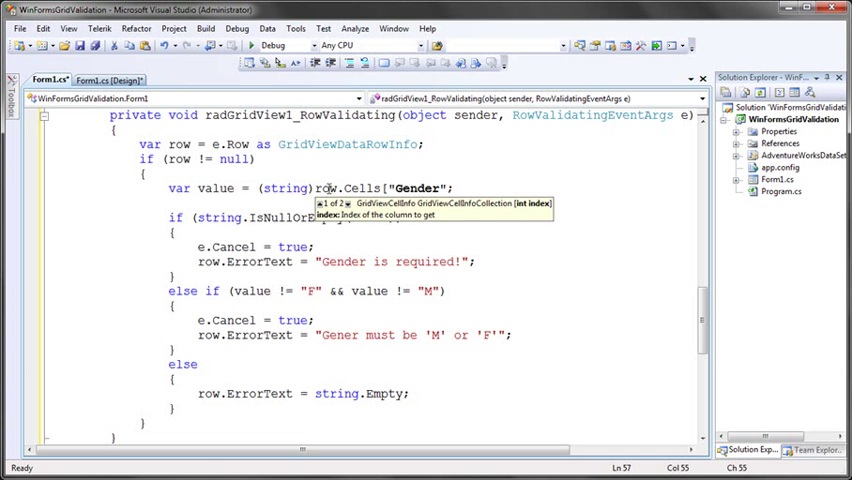
{"action": "type", "text": ".Value"}
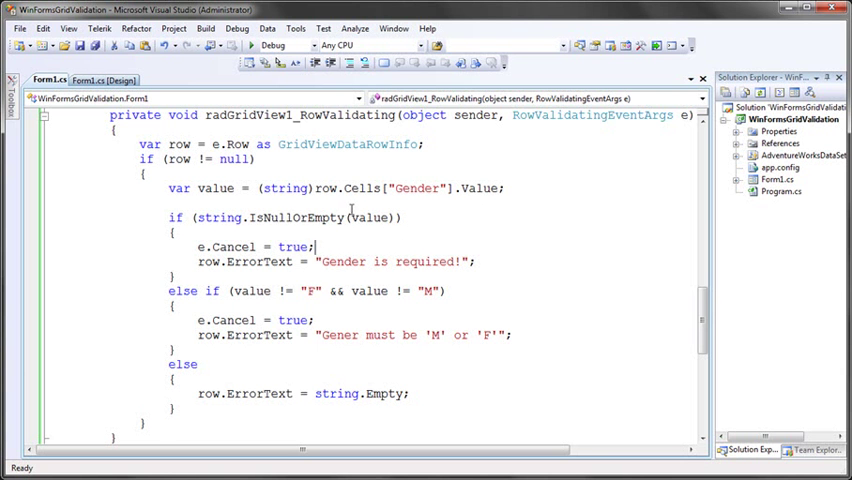
{"action": "mouse_move", "coordinate": [362, 207]}
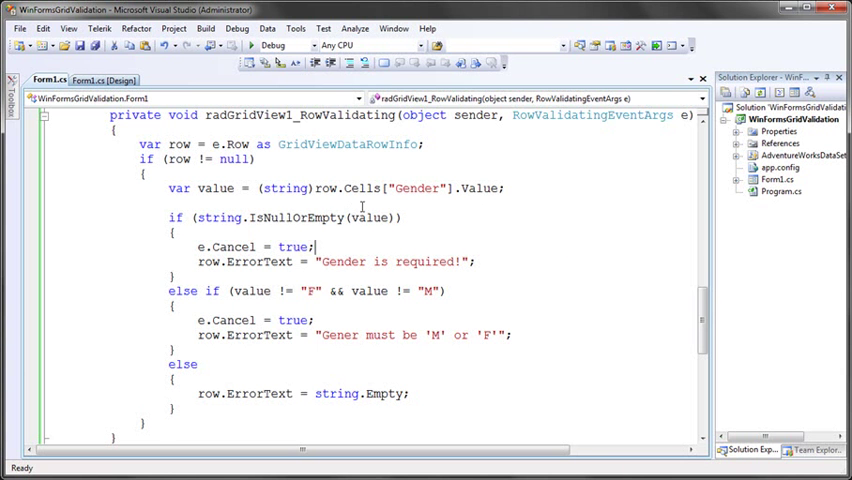
{"action": "mouse_move", "coordinate": [437, 253]}
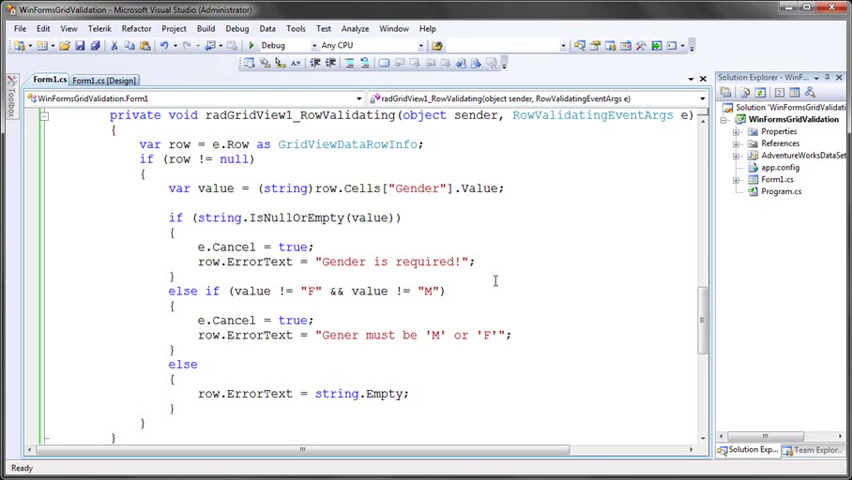
{"action": "key", "text": "ctrl+s"}
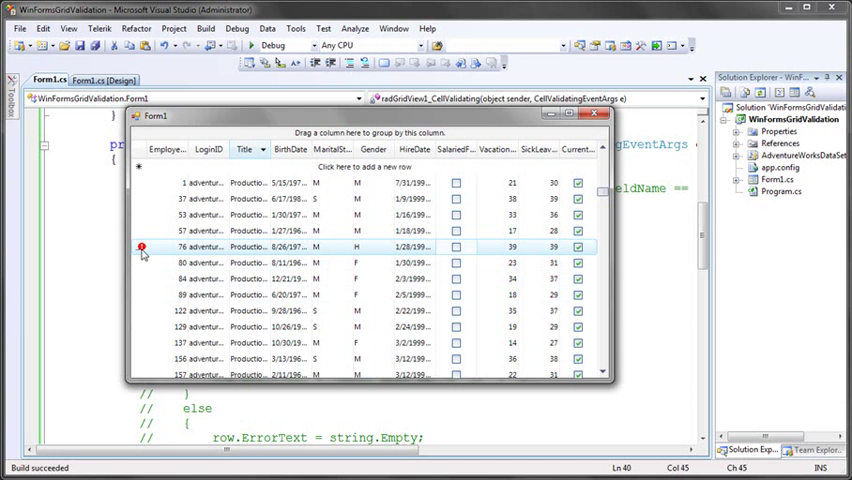
{"action": "mouse_move", "coordinate": [143, 248]}
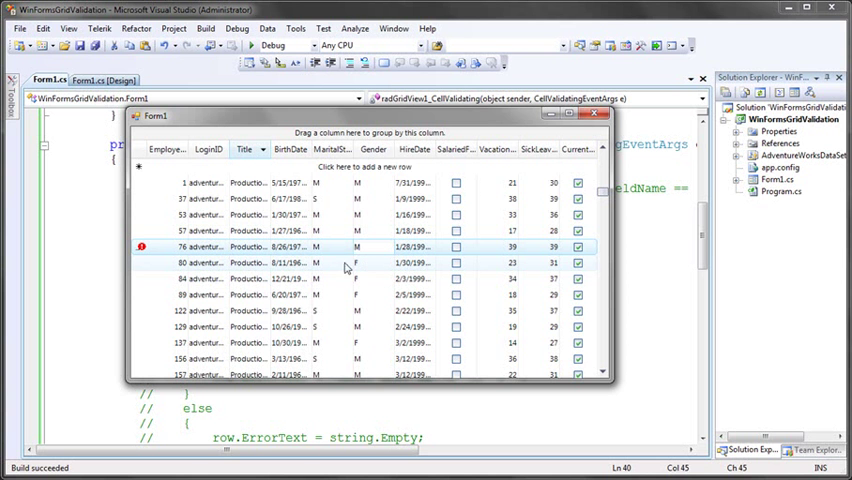
{"action": "mouse_move", "coordinate": [378, 266]}
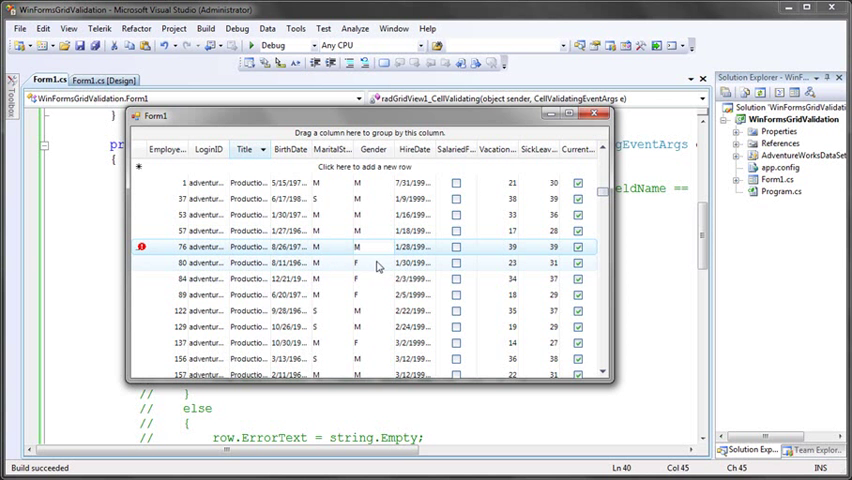